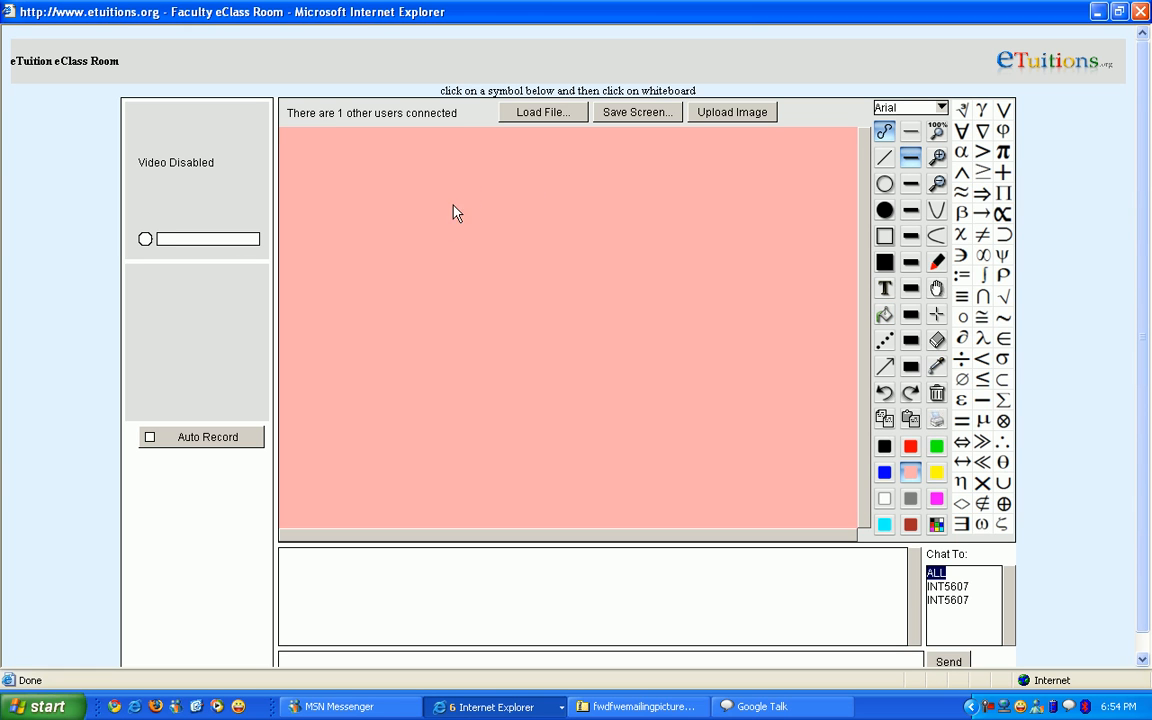
mouse_move(368, 168)
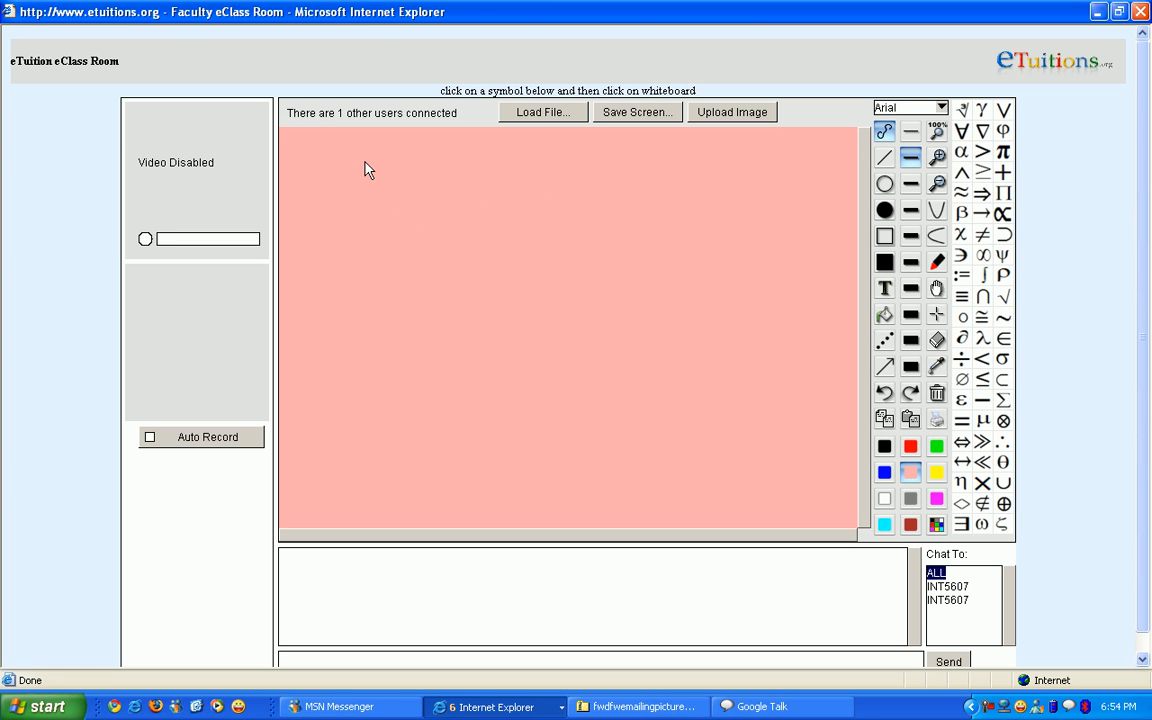
mouse_move(333, 208)
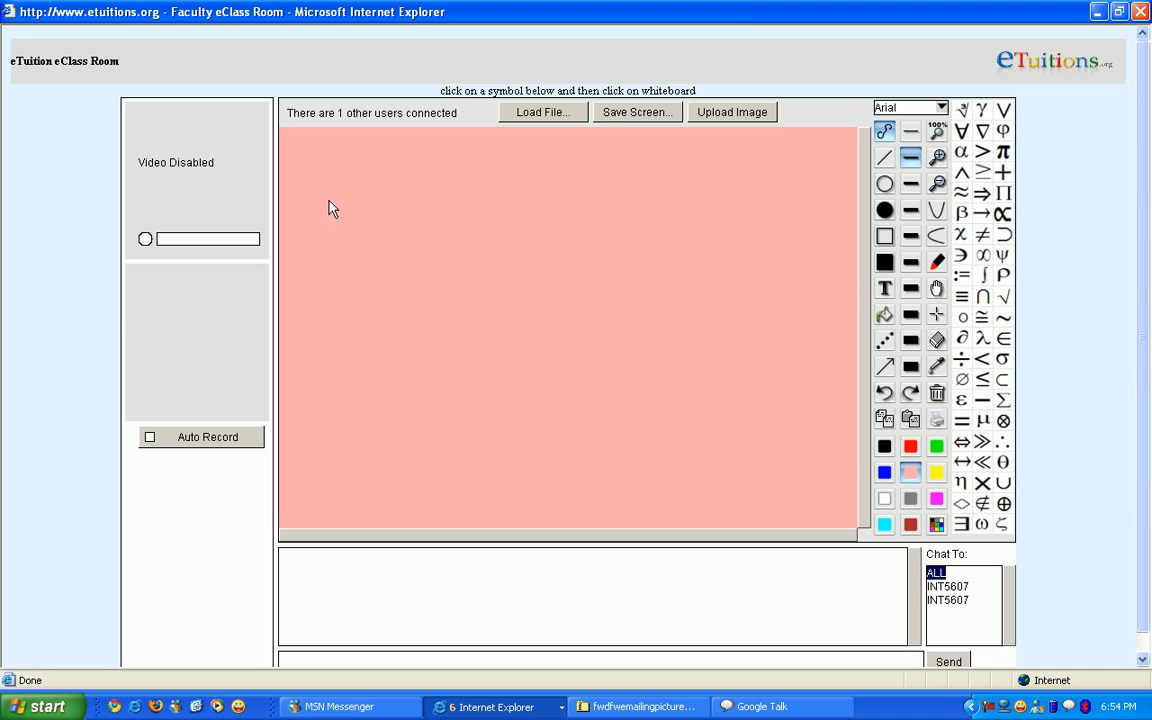
mouse_move(362, 169)
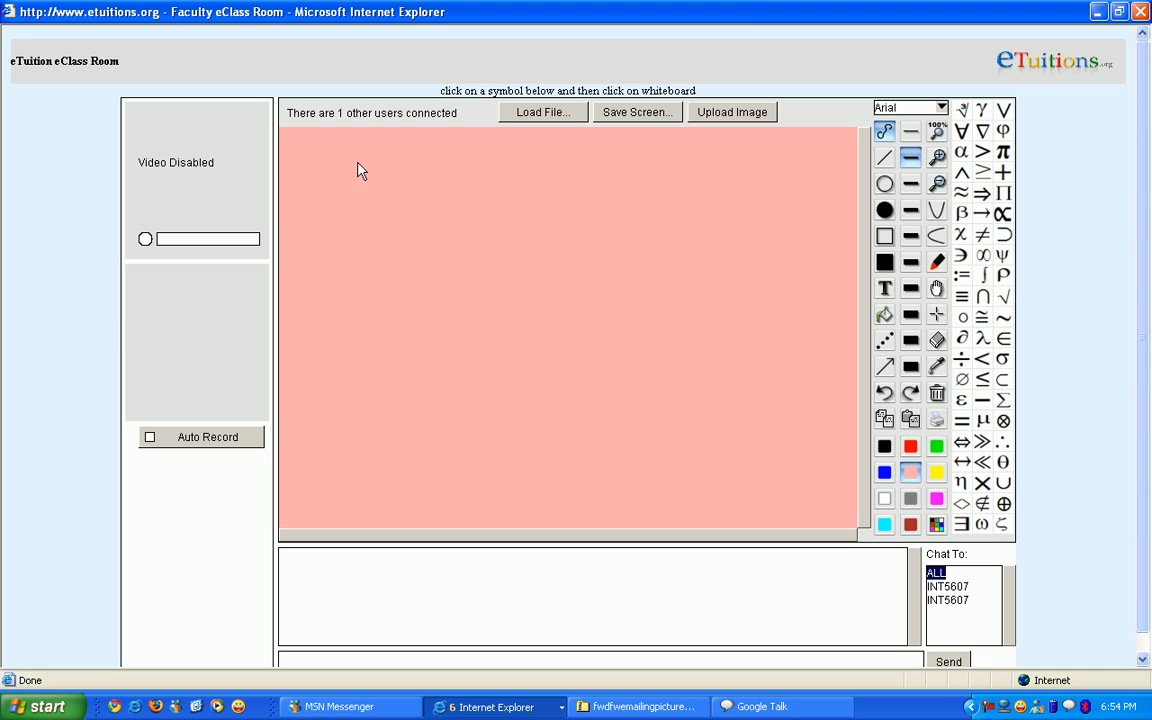
mouse_move(912, 158)
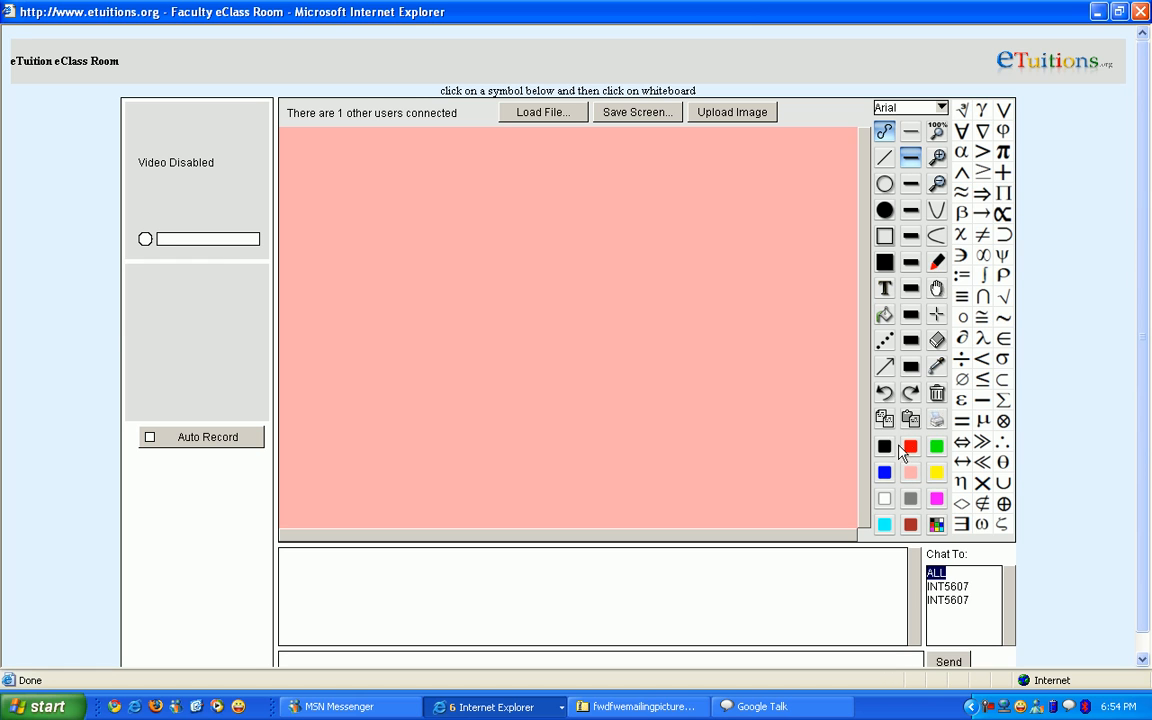
- Handwrite the two-line title 'Finding the value of a given % of a Quantity' in black, with red underlines
left_click(884, 447)
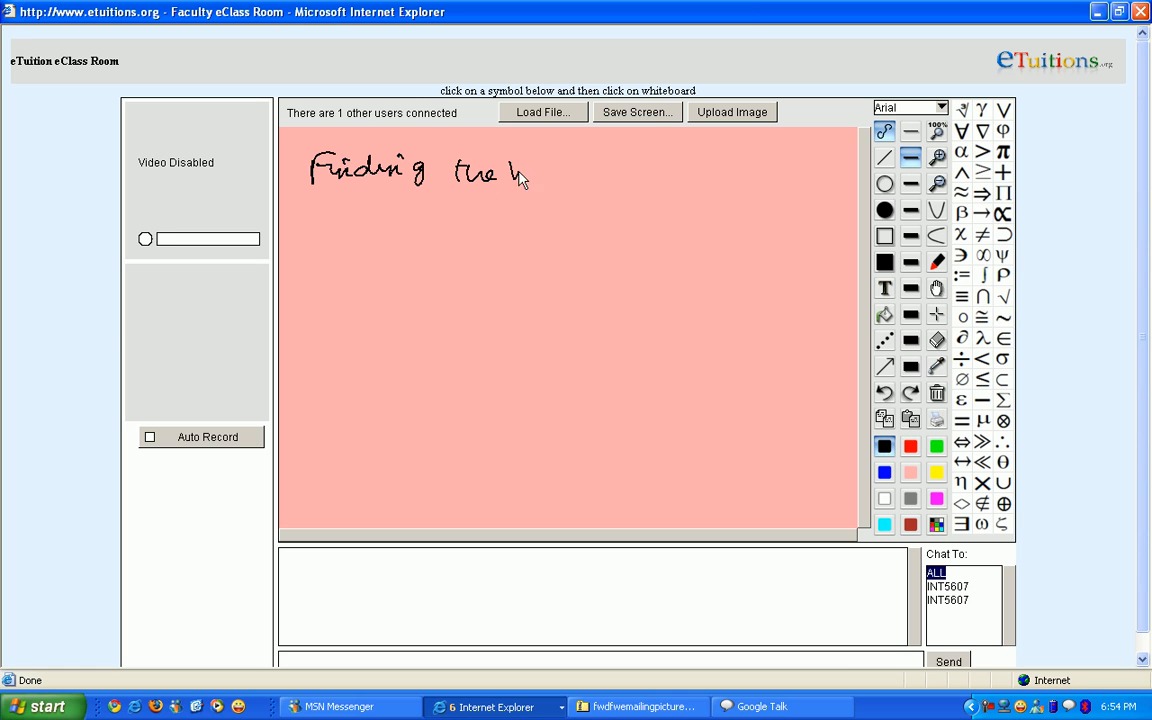
left_click_drag(520, 170, 630, 175)
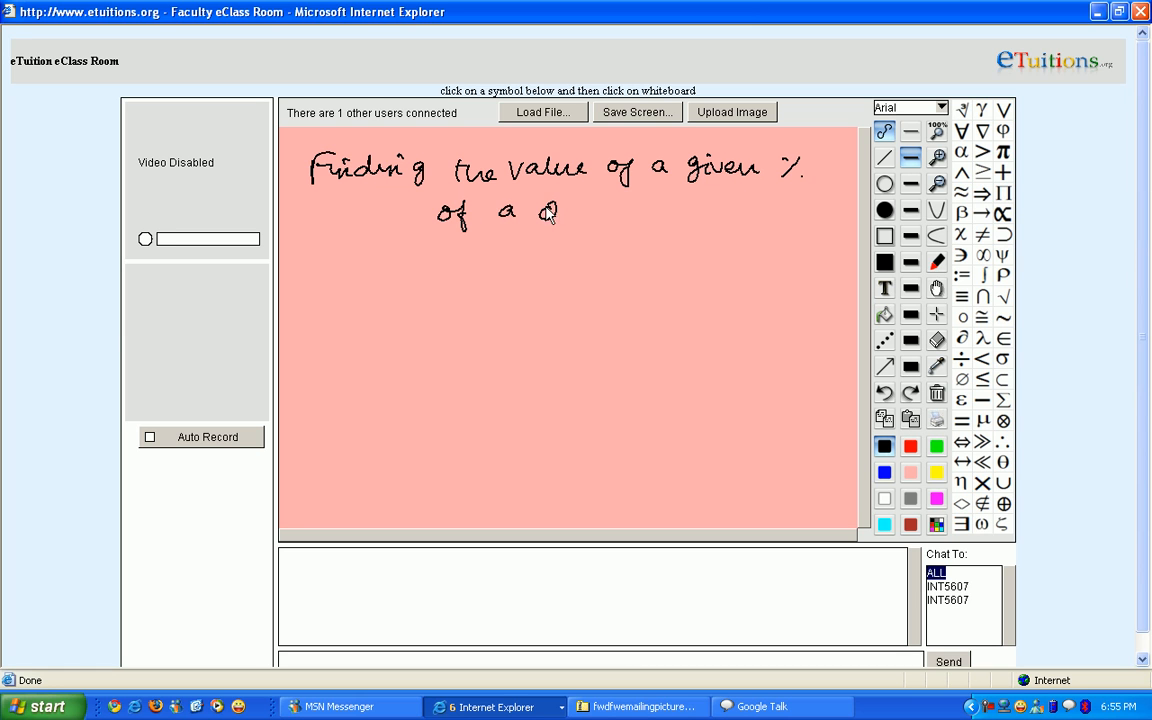
left_click_drag(540, 211, 650, 211)
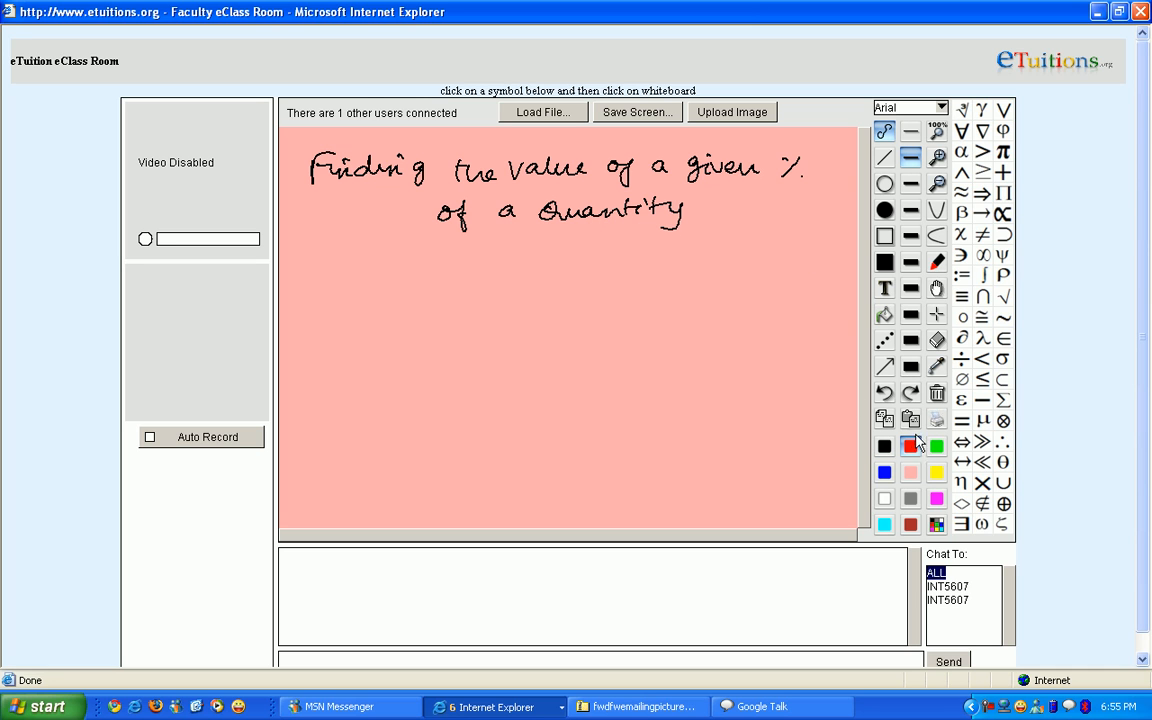
left_click_drag(293, 183, 533, 197)
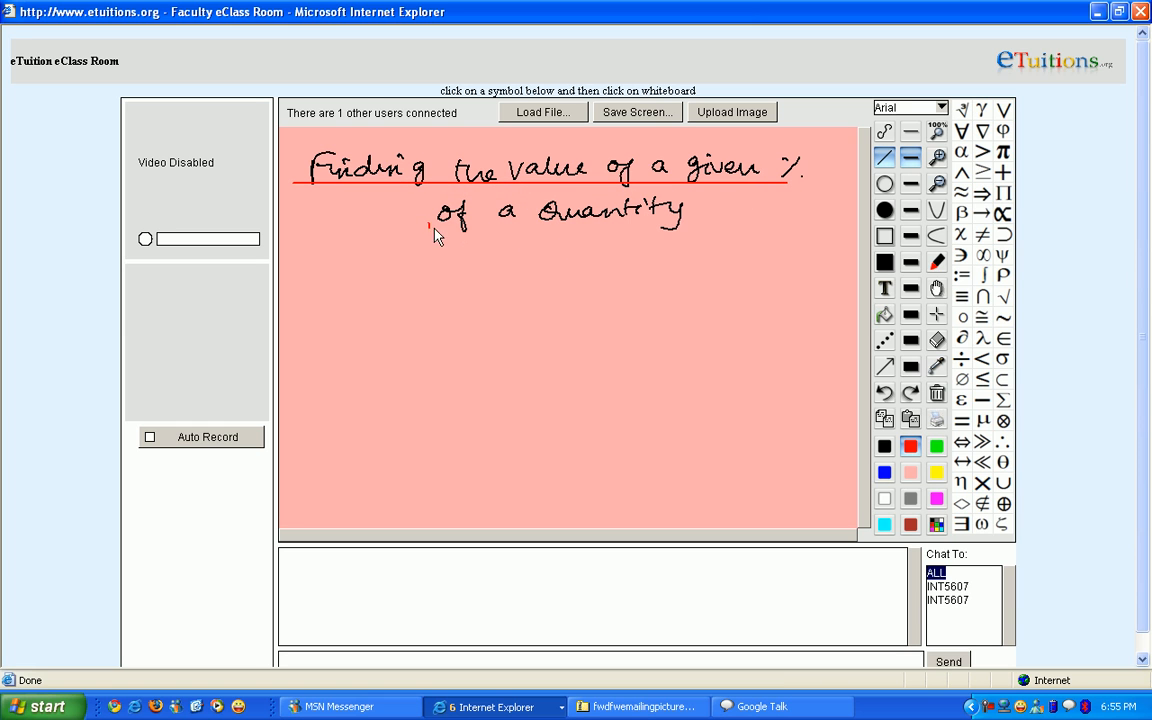
left_click_drag(430, 226, 685, 226)
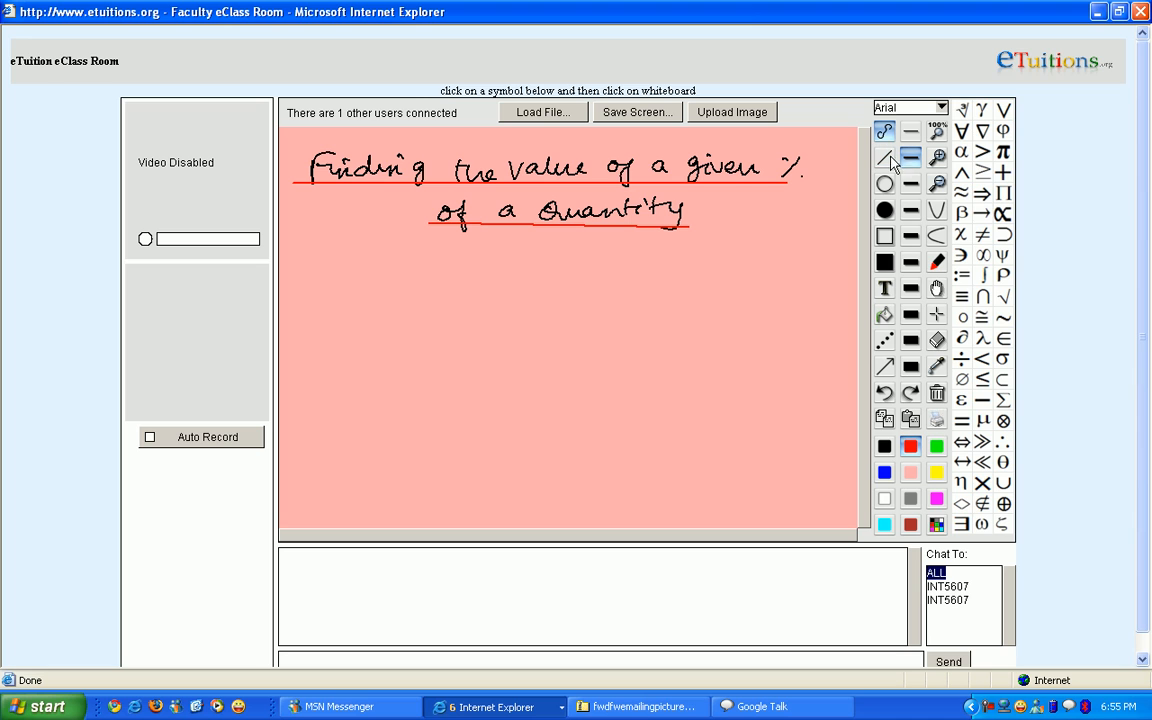
mouse_move(817, 173)
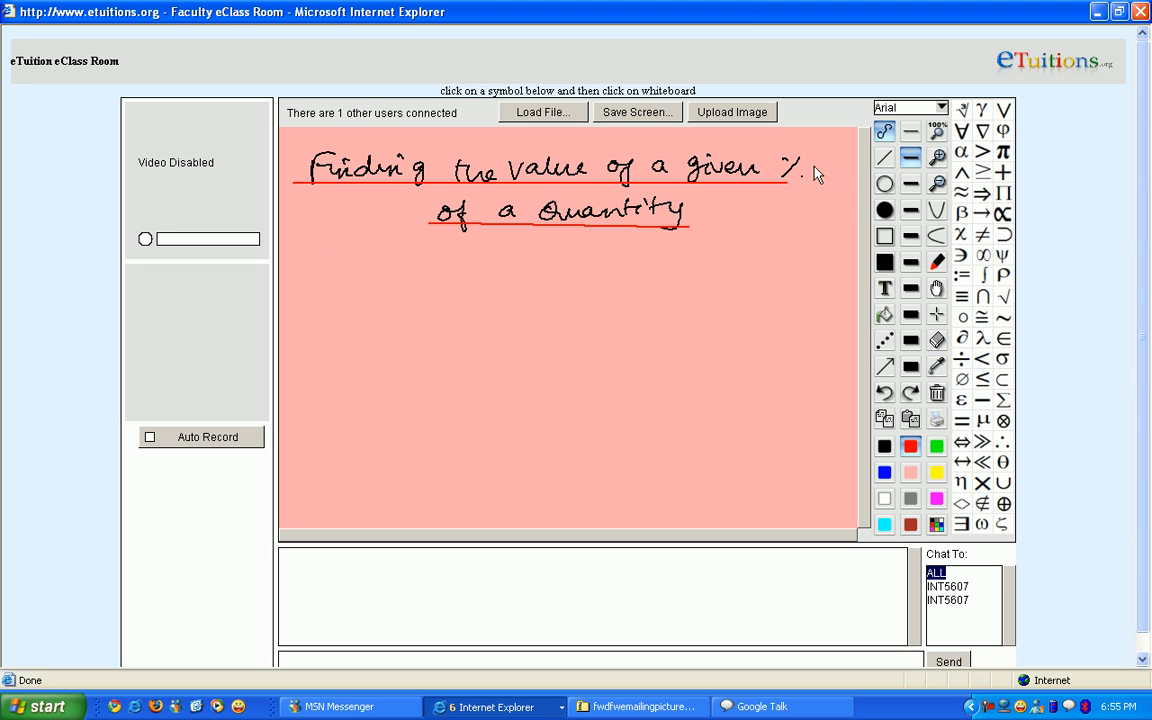
mouse_move(323, 276)
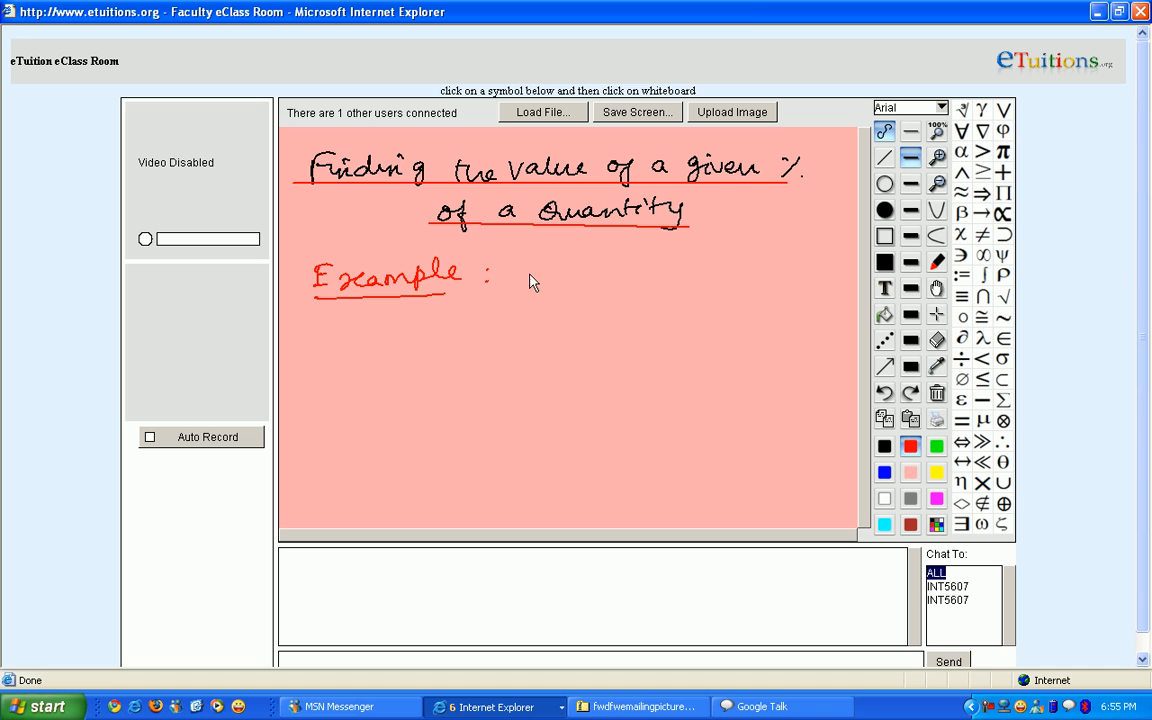
- Write 'Find 40% of 75' in red after the 'Example :' label
left_click_drag(515, 285, 585, 275)
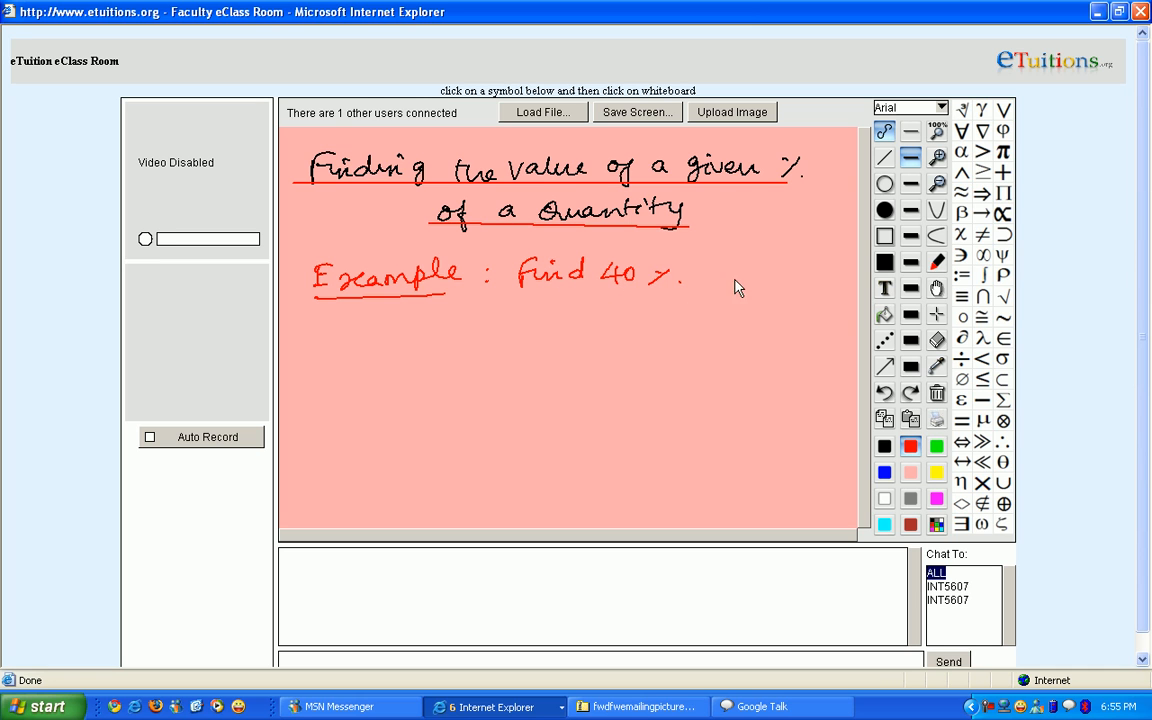
left_click_drag(700, 273, 805, 273)
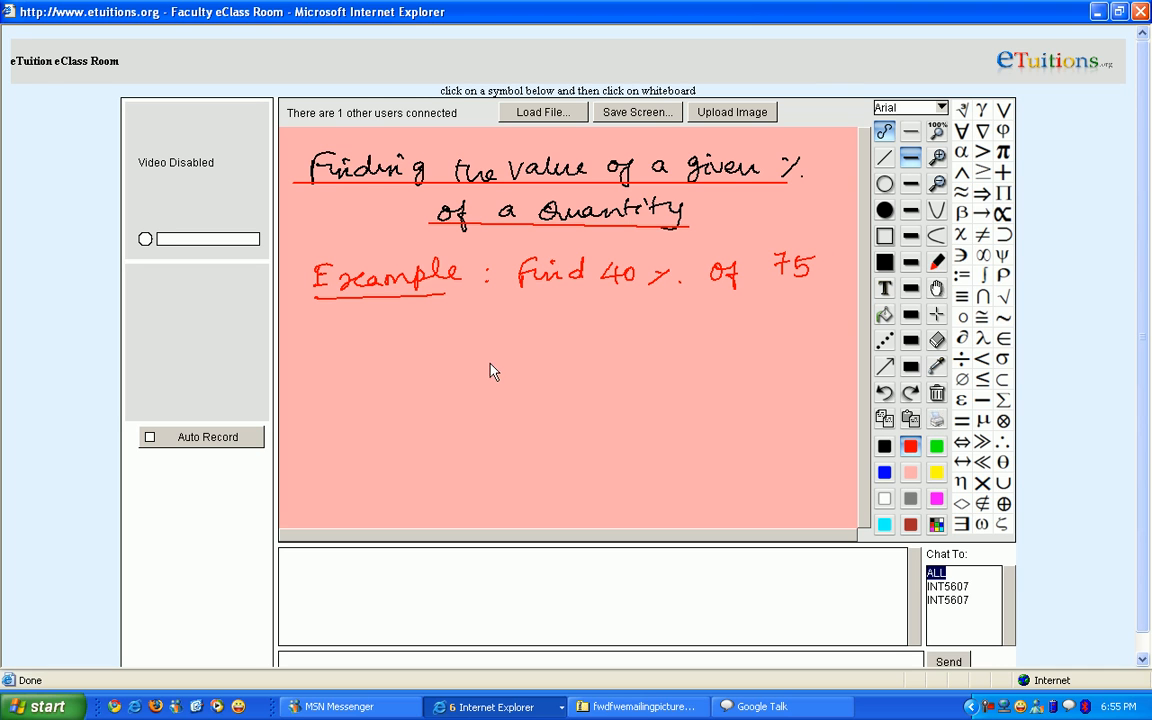
mouse_move(575, 335)
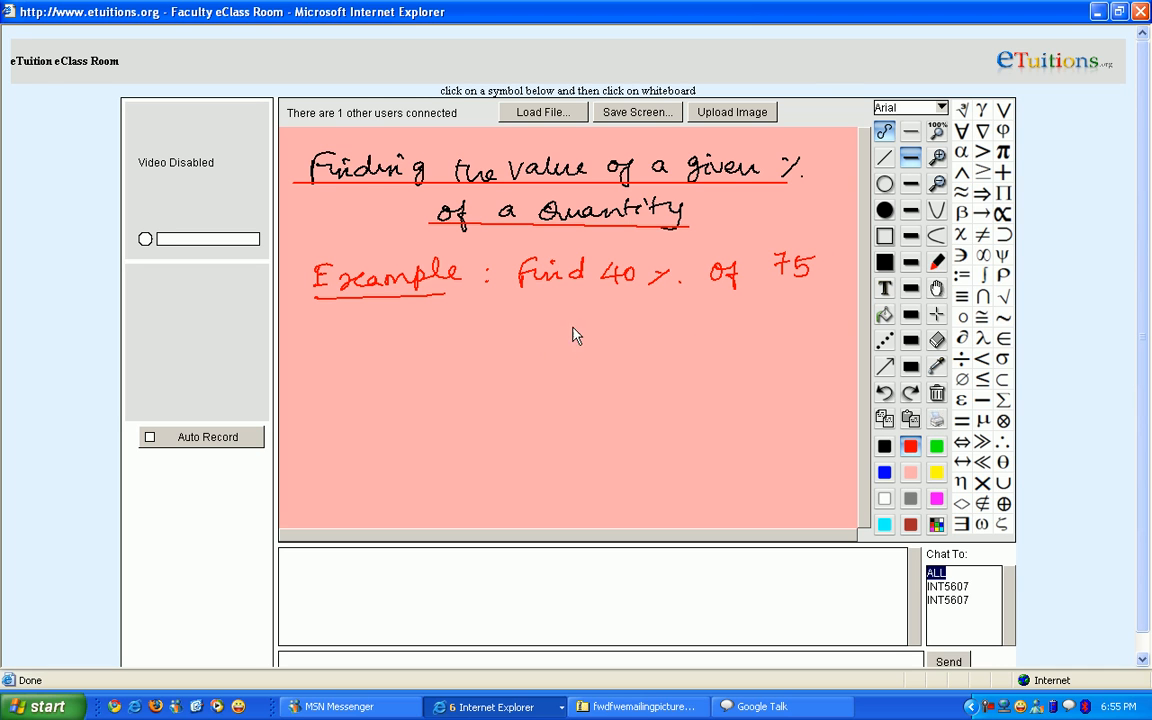
mouse_move(359, 338)
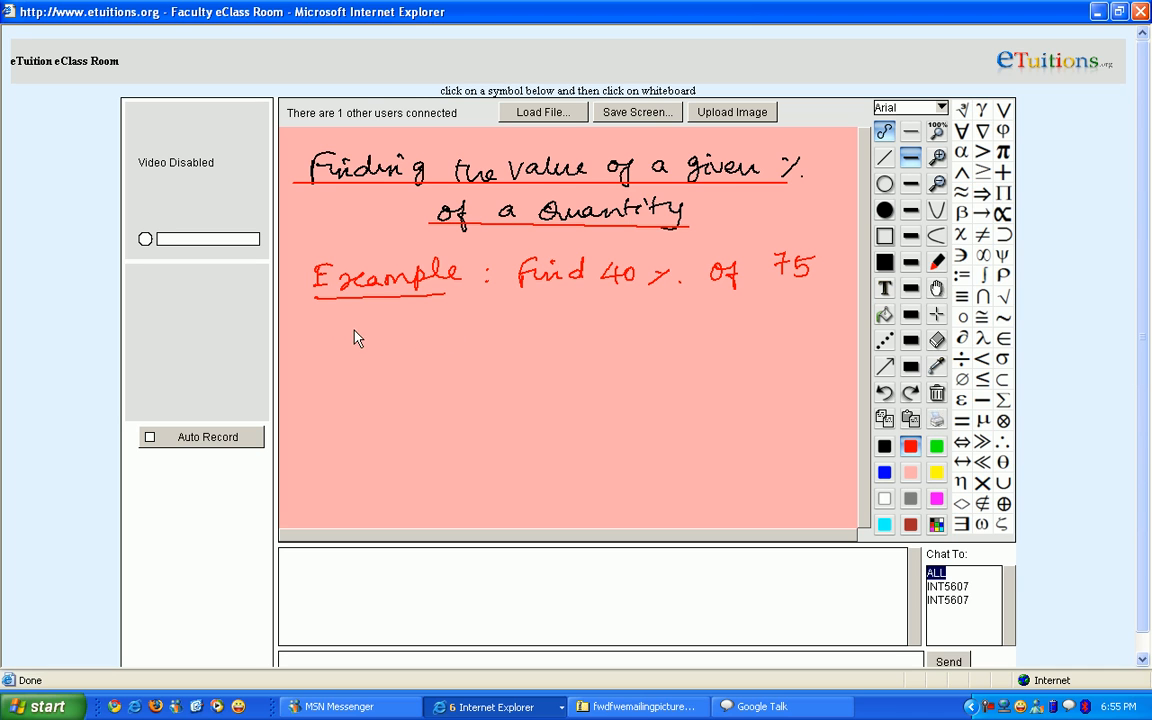
- Write 'Solution: 40% of 75 = 40/100 of 75 = 75 × 40/100', cancelling to 30
left_click_drag(332, 335, 428, 338)
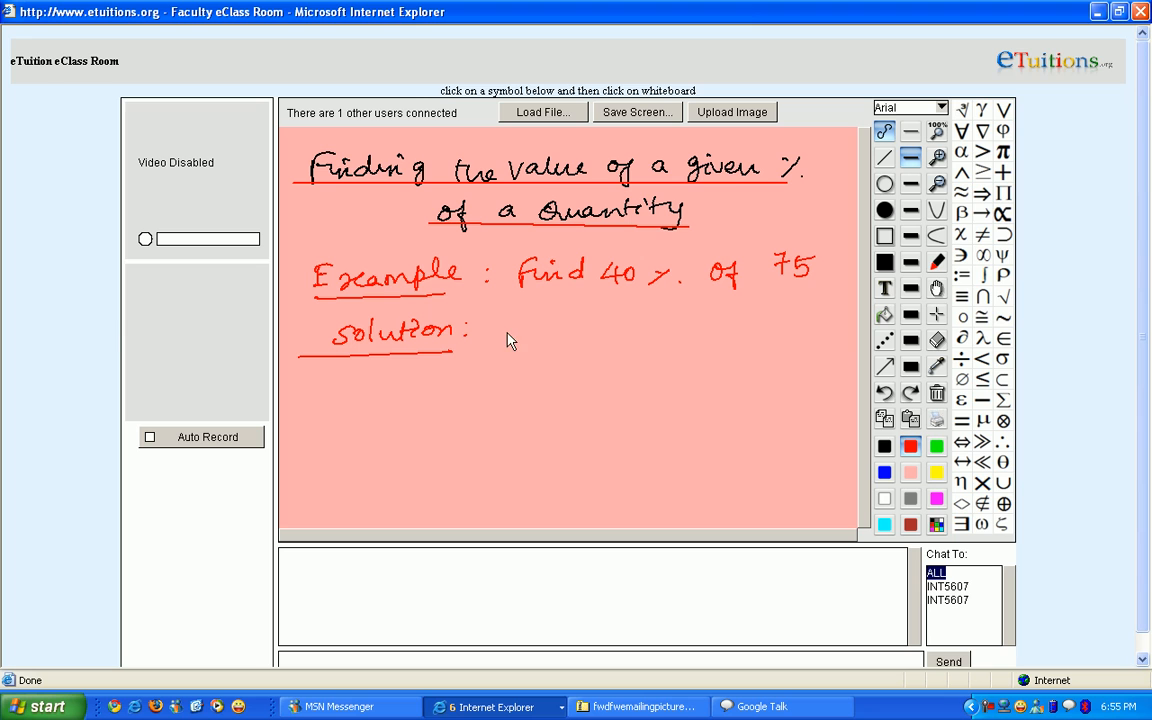
mouse_move(558, 330)
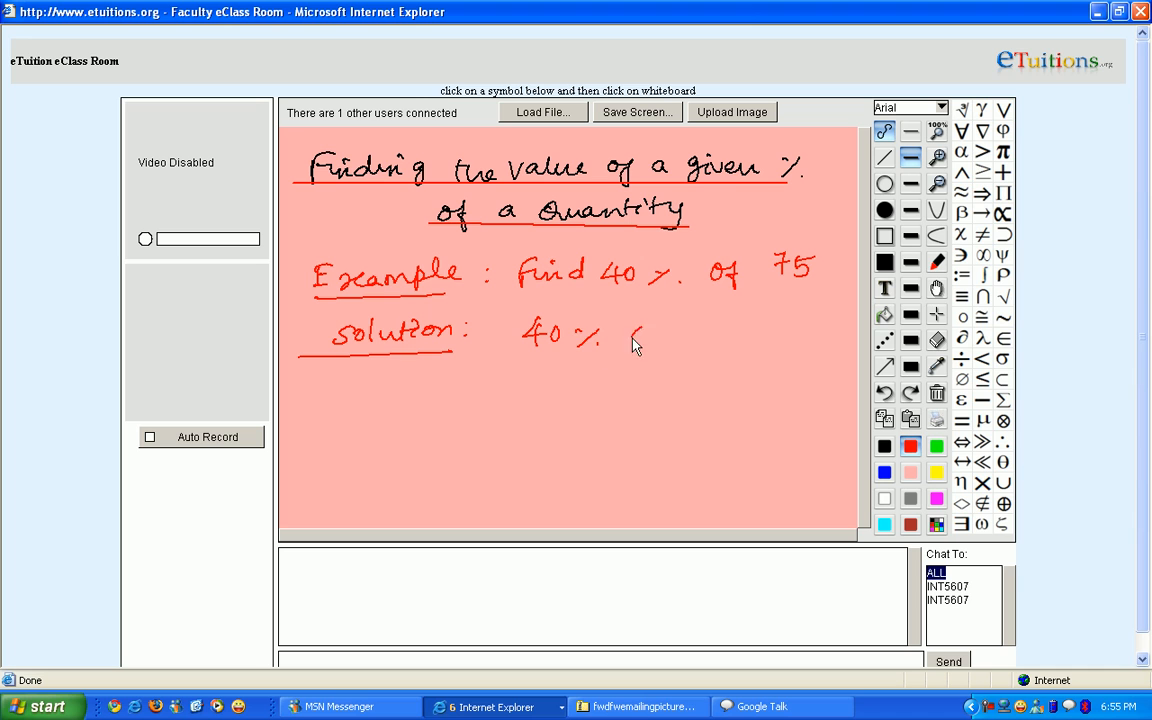
left_click_drag(625, 335, 715, 330)
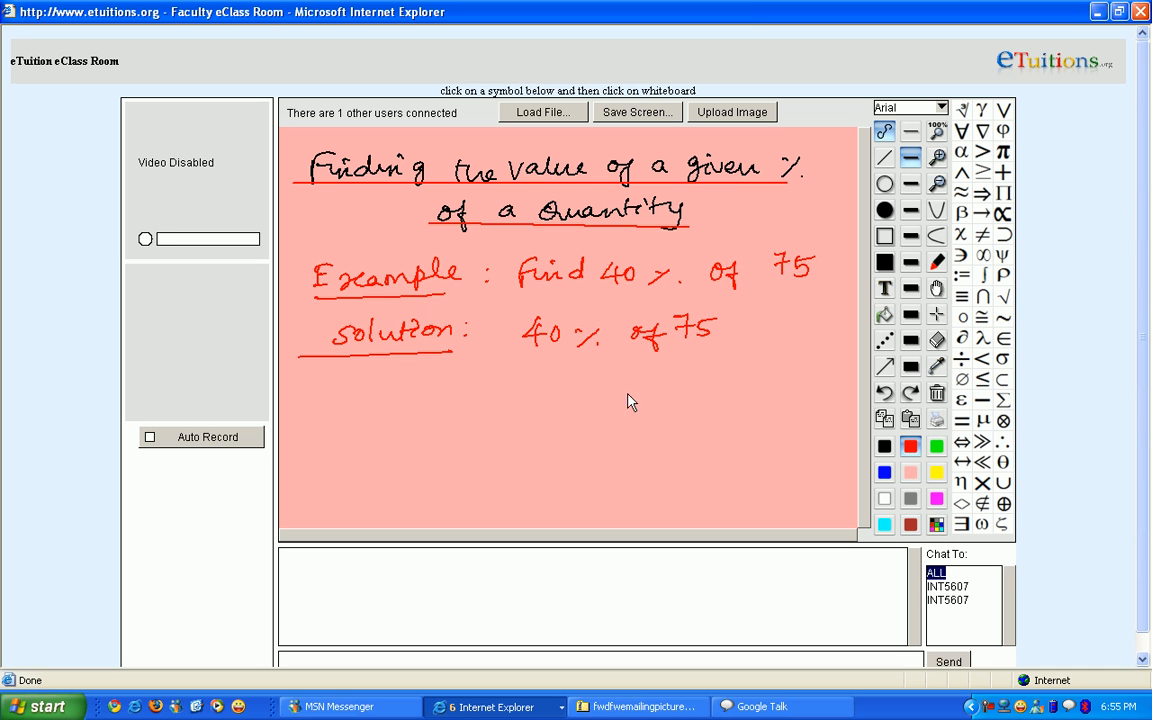
left_click_drag(600, 390, 665, 405)
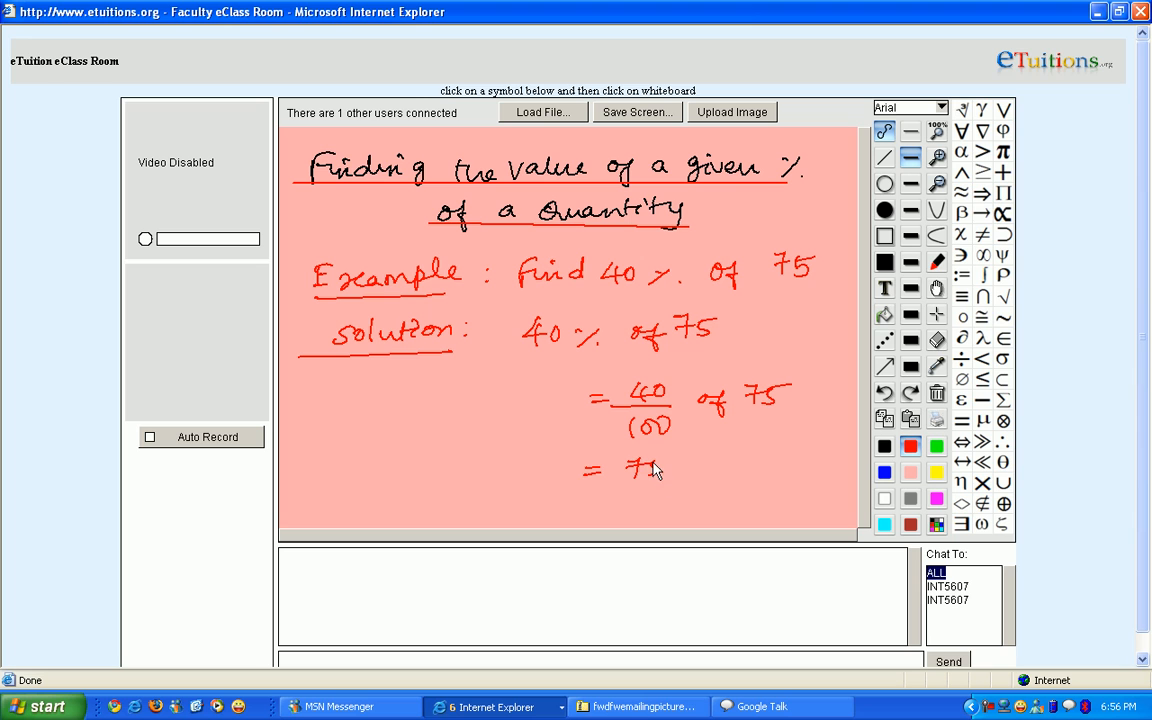
left_click_drag(665, 460, 735, 490)
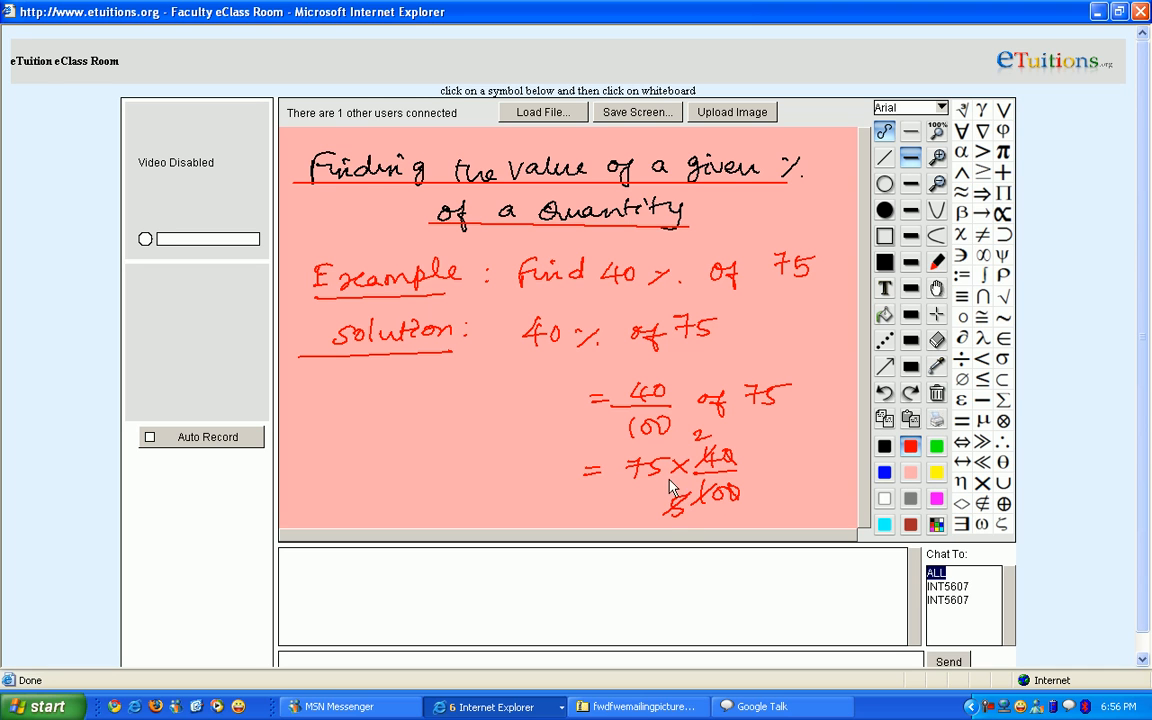
left_click_drag(620, 470, 685, 440)
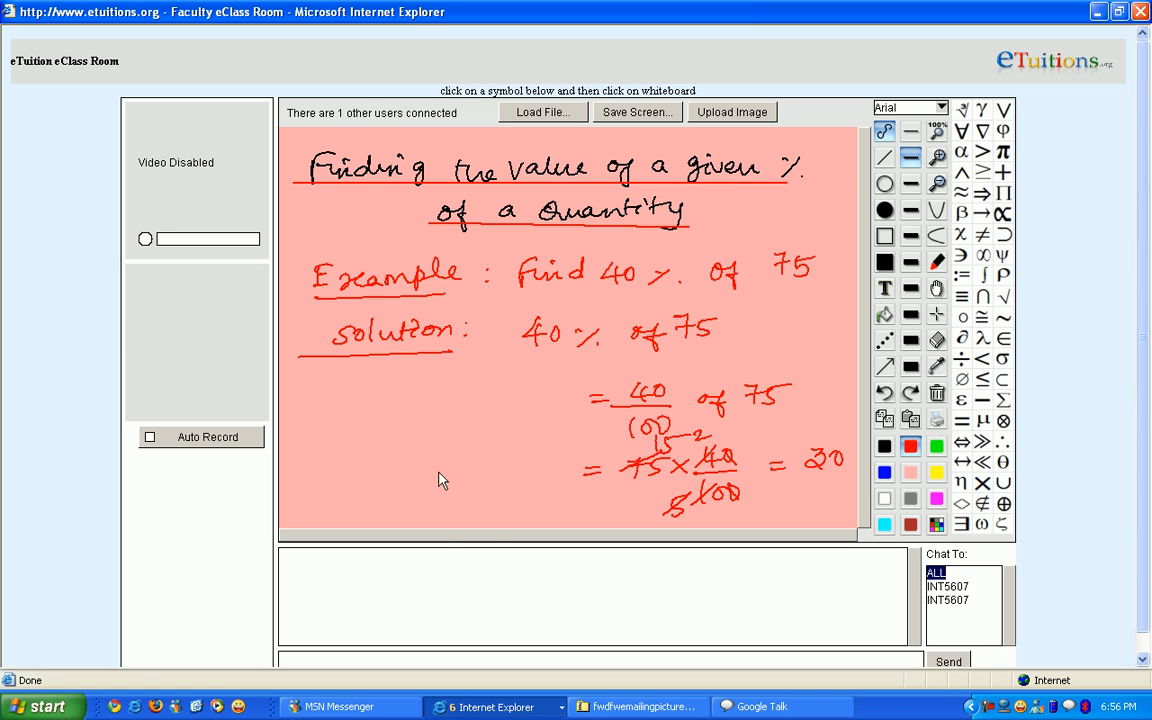
- Shift the board up and write 'Thus 40% of 75 is 30' in red
left_click(884, 288)
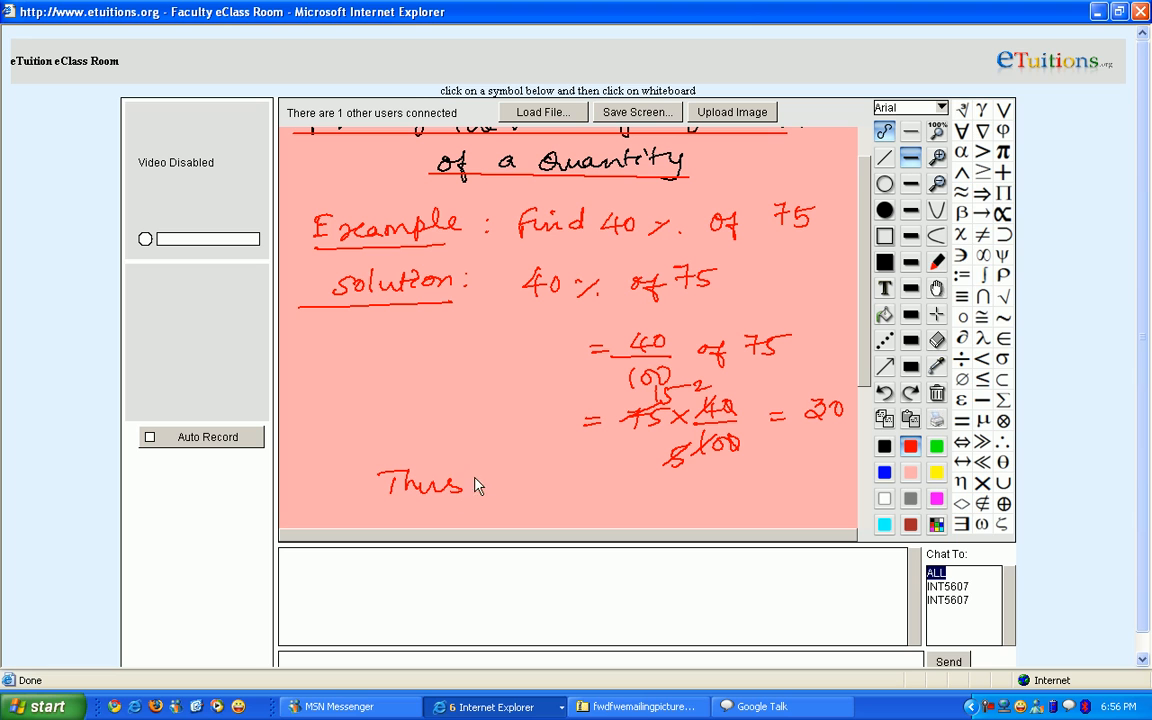
left_click_drag(480, 485, 620, 488)
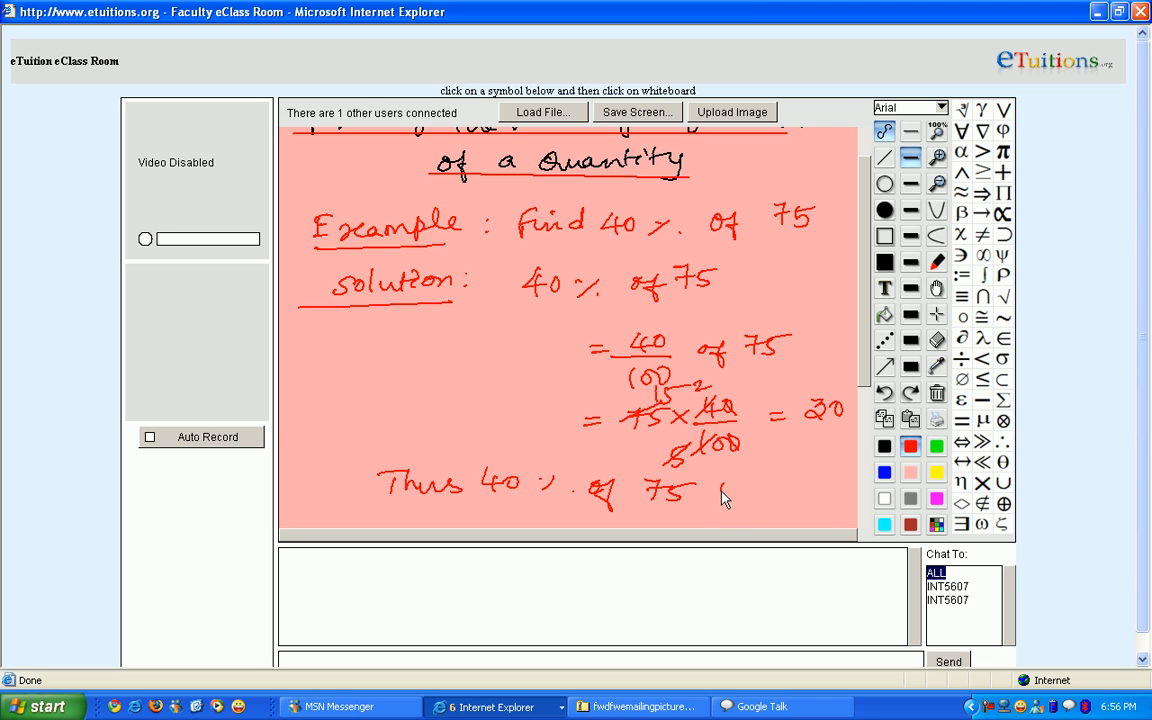
left_click_drag(725, 495, 790, 495)
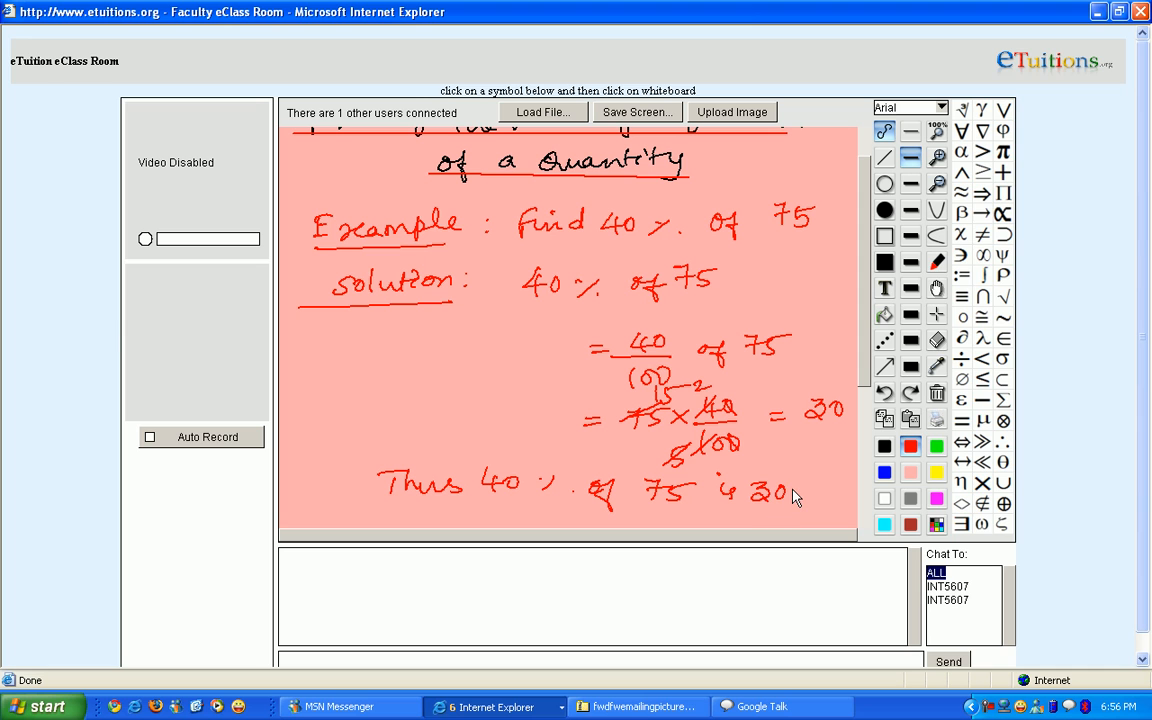